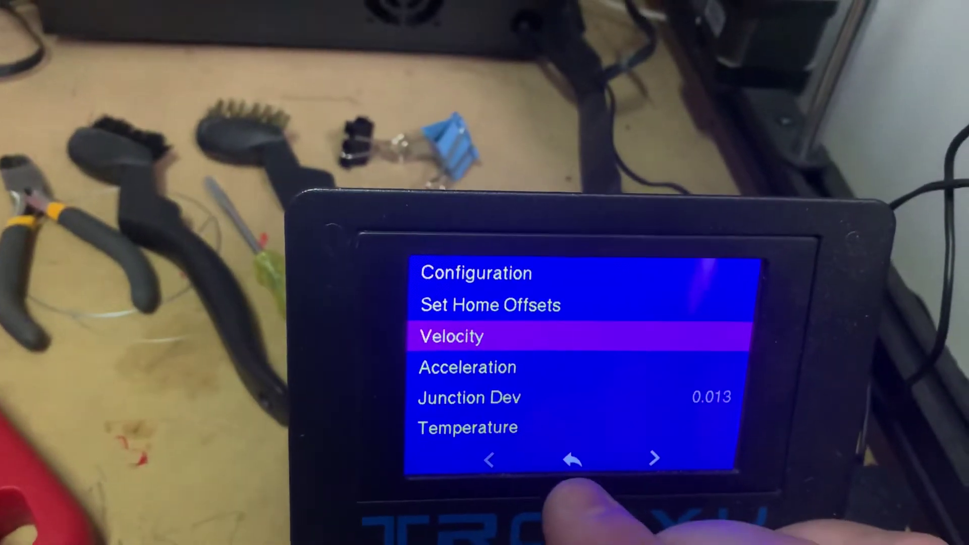
Step: Back out of Advanced Settings to the Configuration menu listing Advanced Settings, Probe Z Offset and Power Outage
click(572, 458)
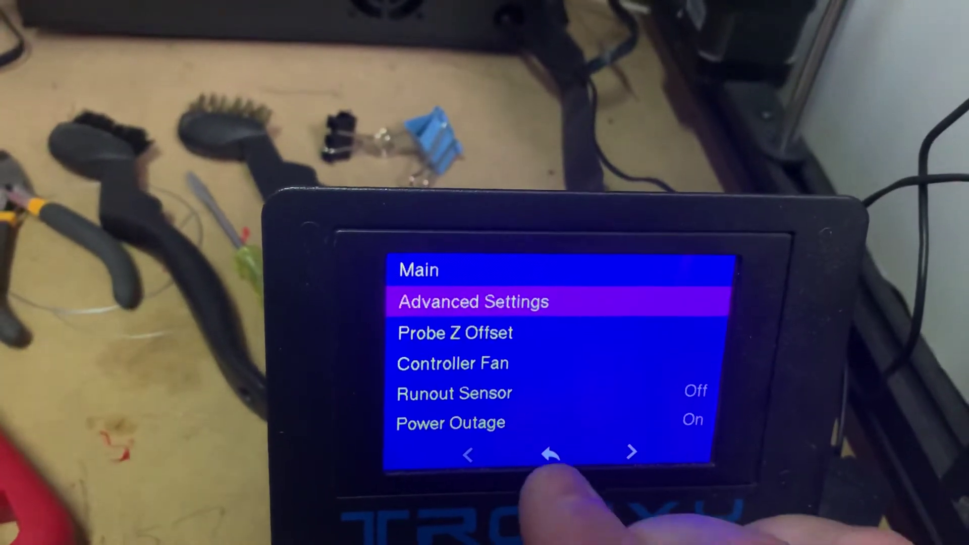